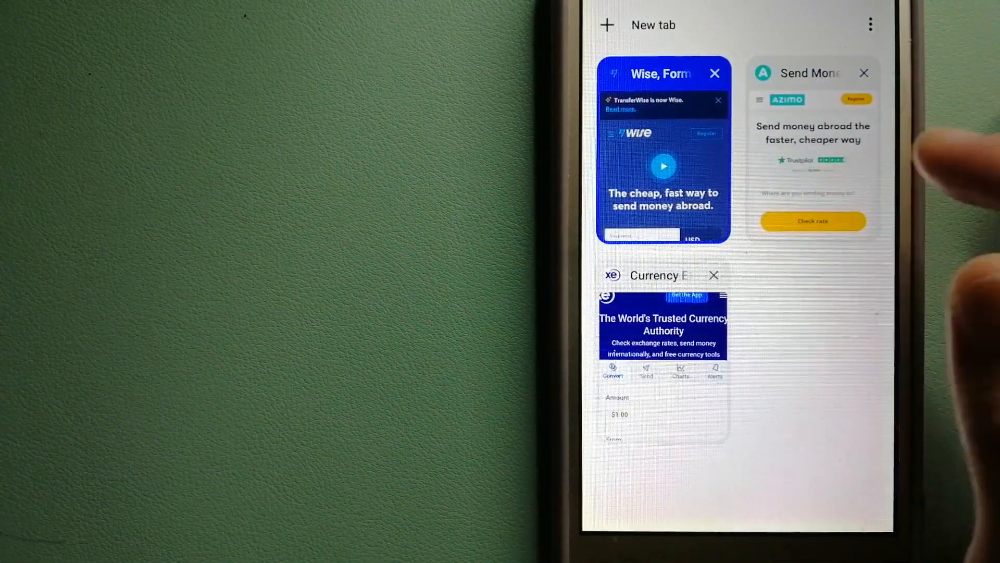
Open the Azimo tab, then switch via the tab overview to the XE converter showing $1.00 USD.
left_click(812, 153)
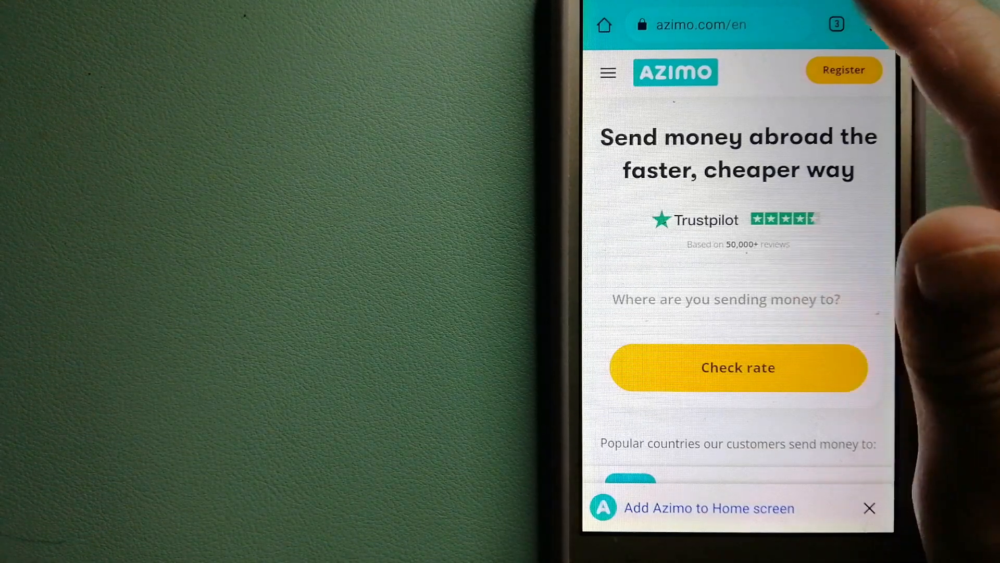
left_click(836, 24)
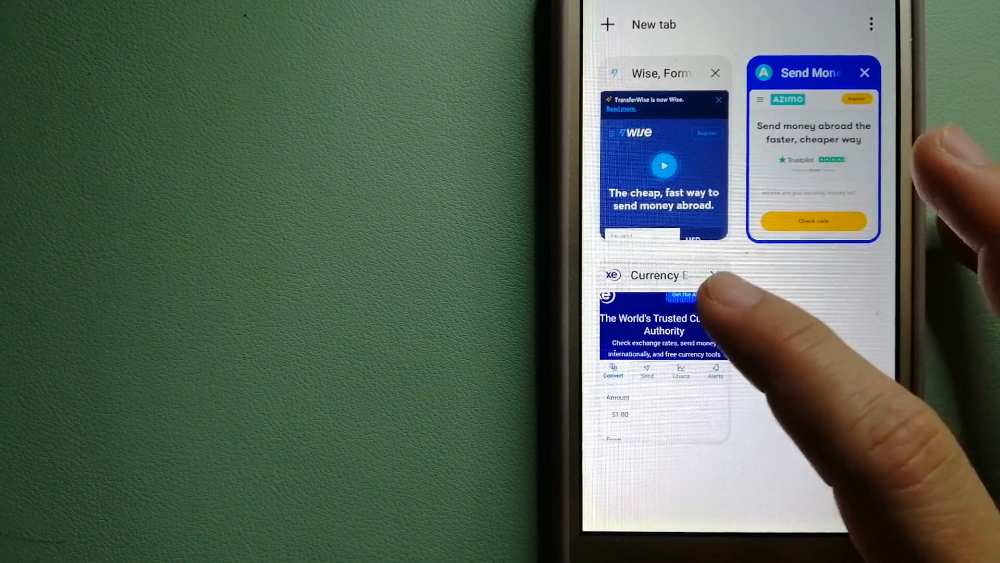
left_click(664, 351)
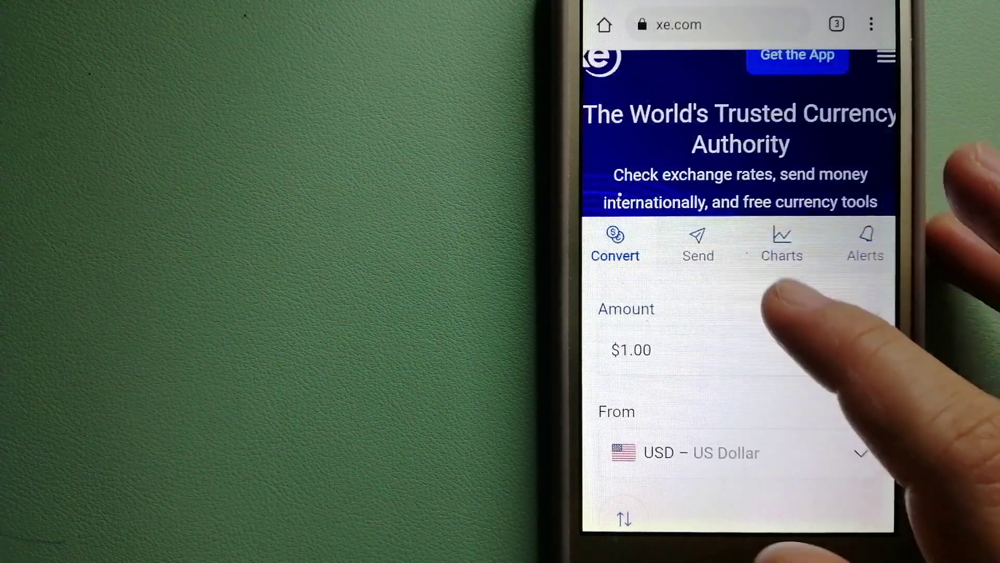